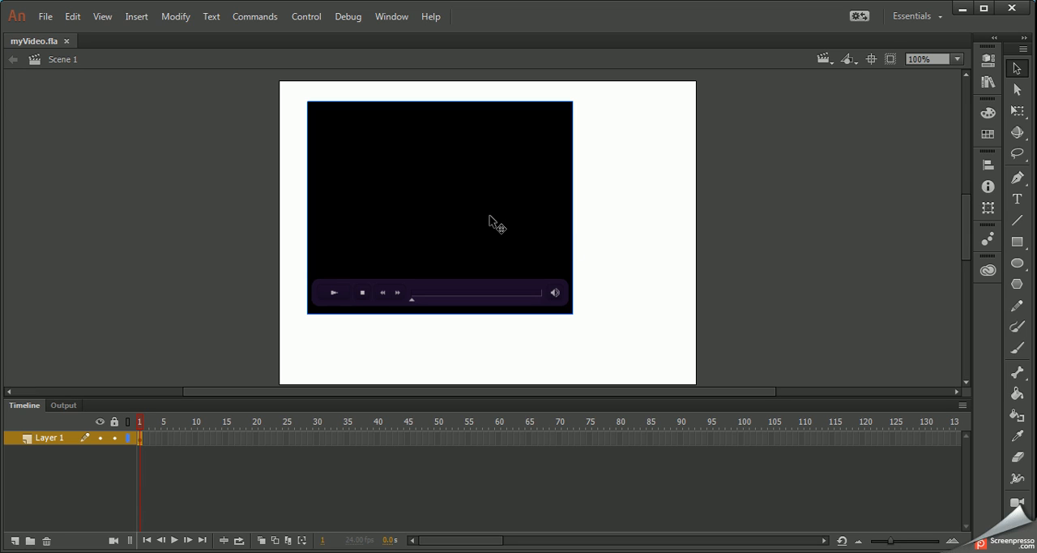
mouse_move(949, 136)
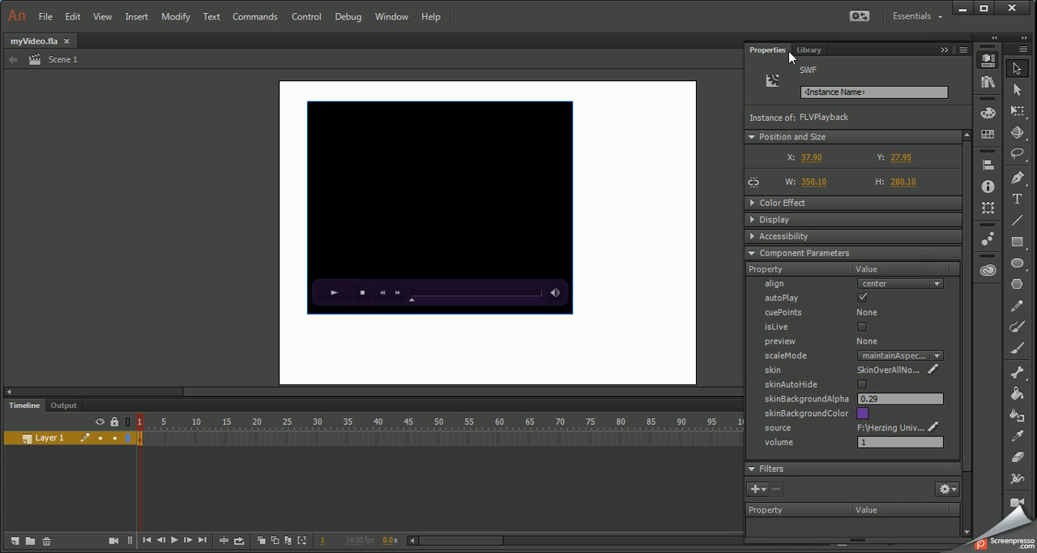
mouse_move(450, 204)
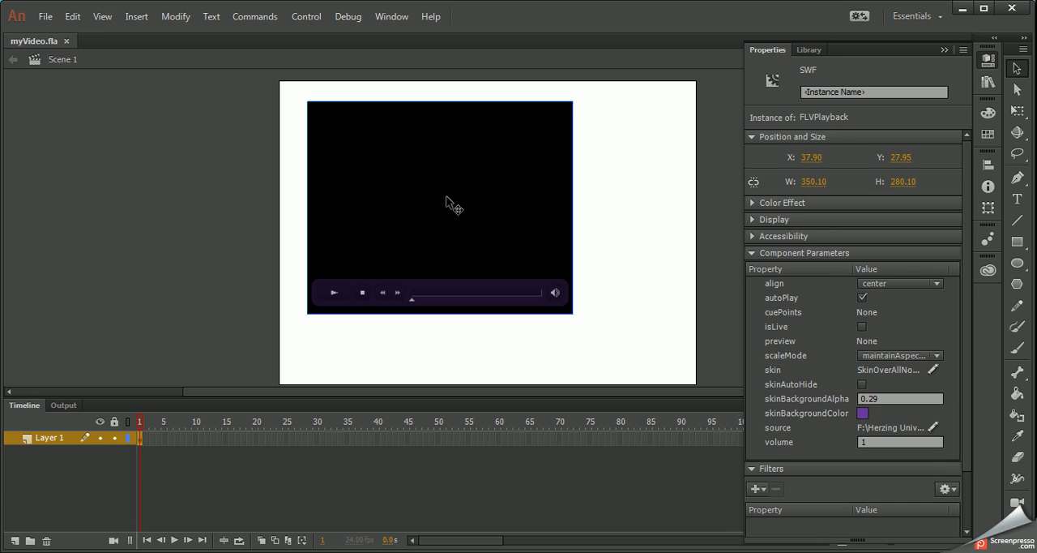
mouse_move(839, 135)
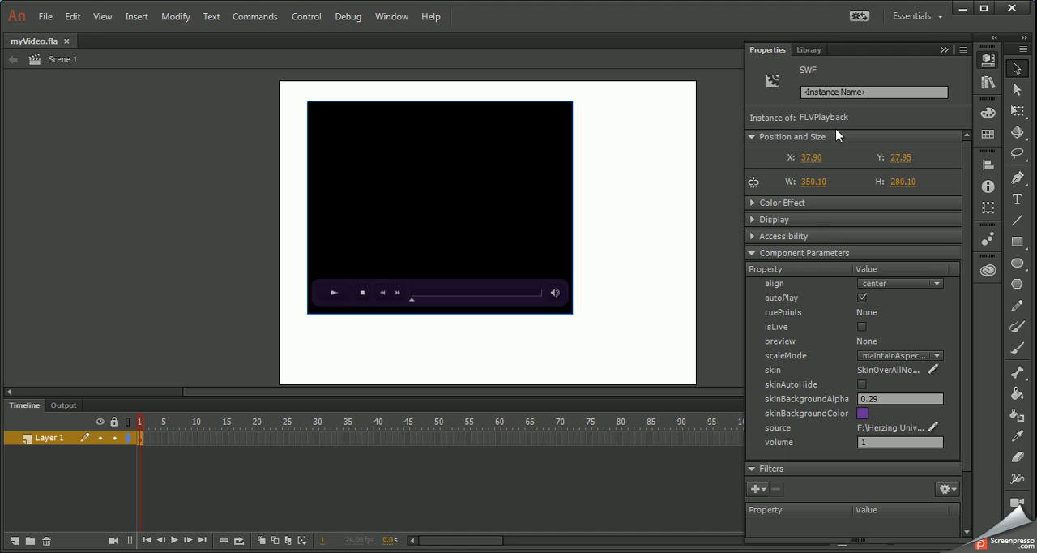
mouse_move(809, 128)
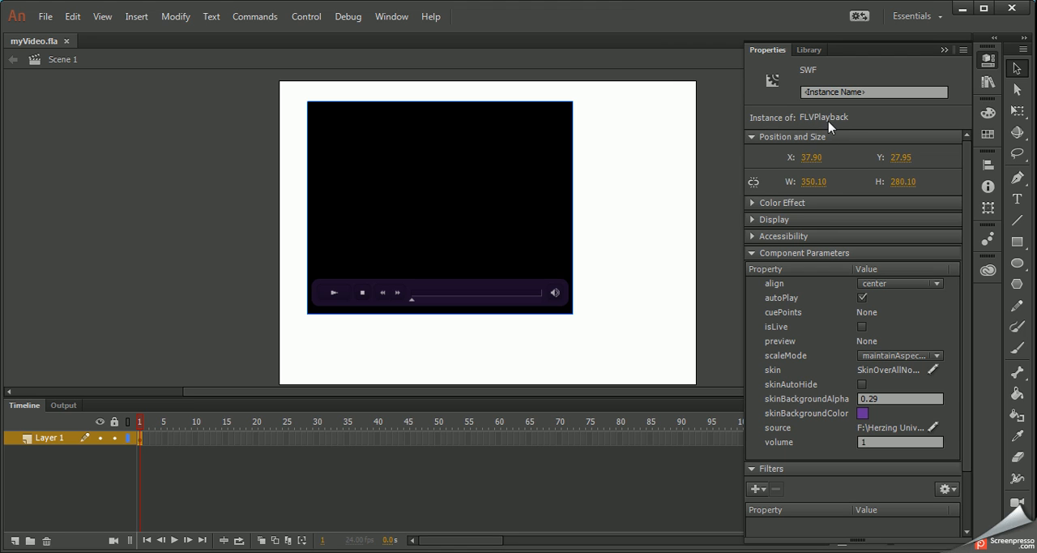
mouse_move(770, 268)
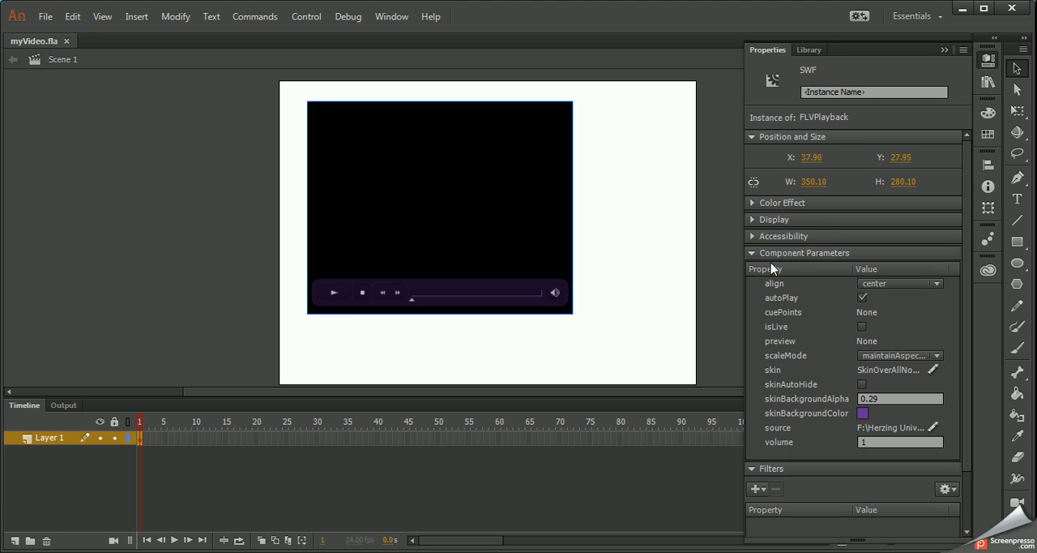
mouse_move(863, 91)
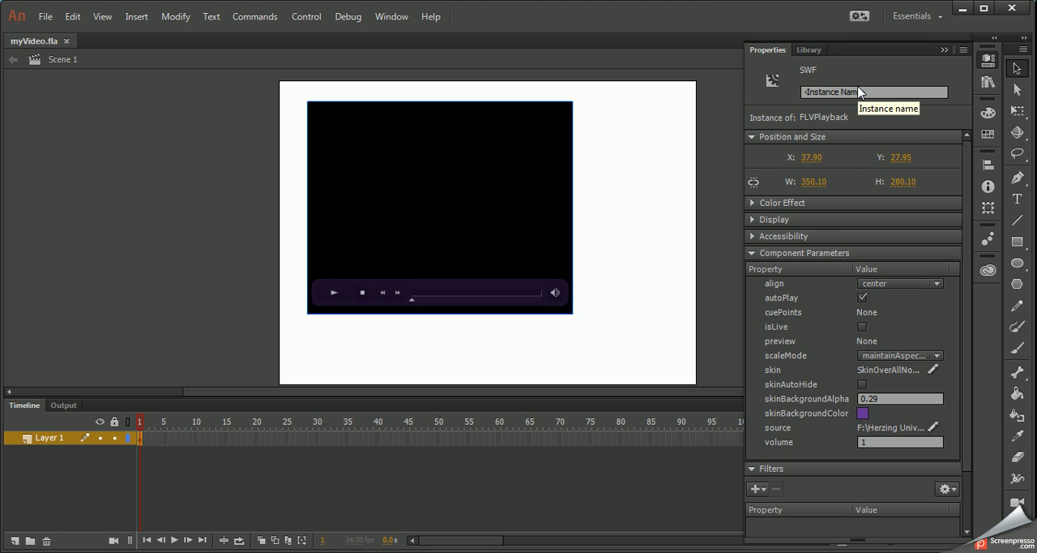
- Enter myVideo as the instance name, then open and close the skin chooser unchanged
click(874, 91)
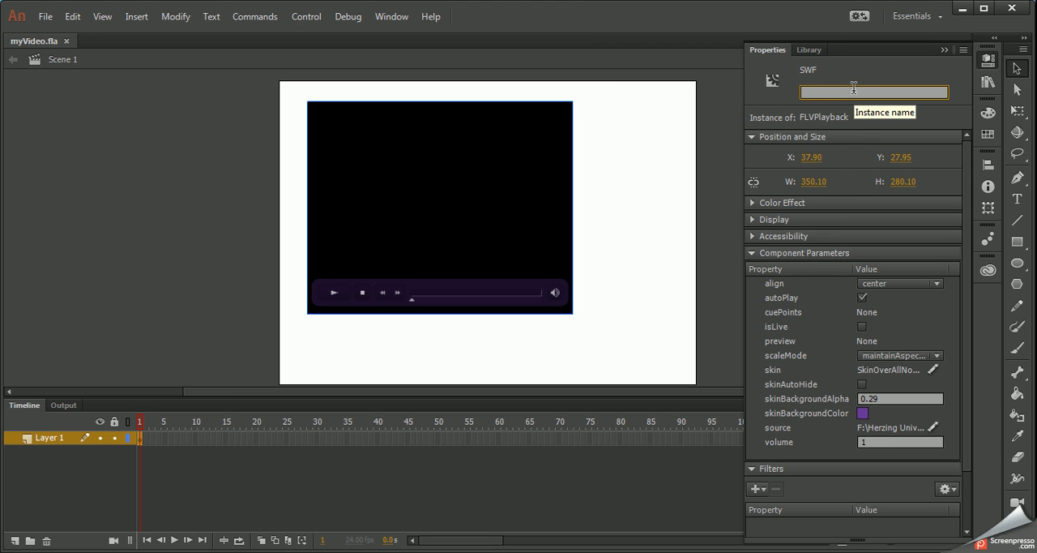
text(myVideo)
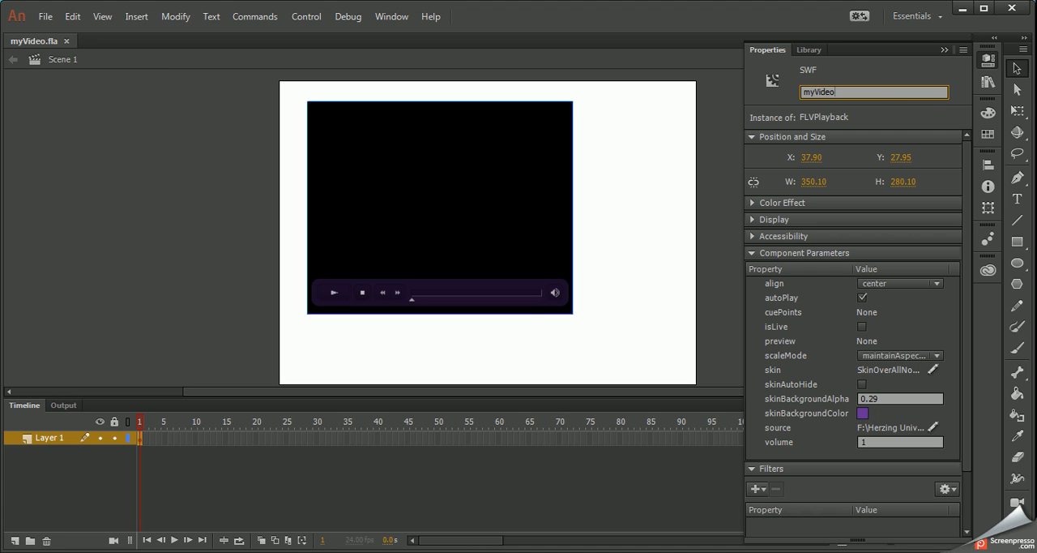
mouse_move(889, 88)
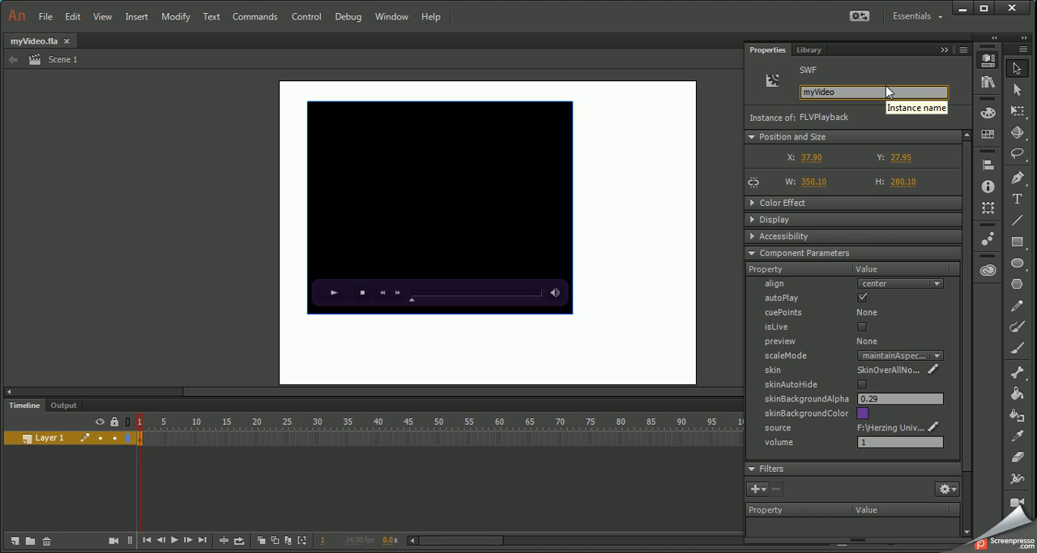
mouse_move(956, 180)
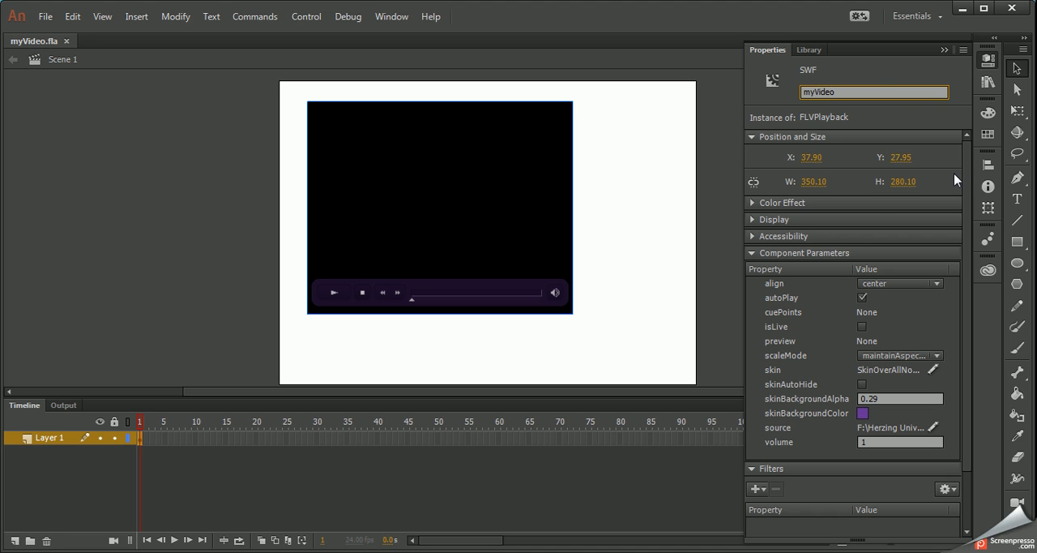
mouse_move(735, 453)
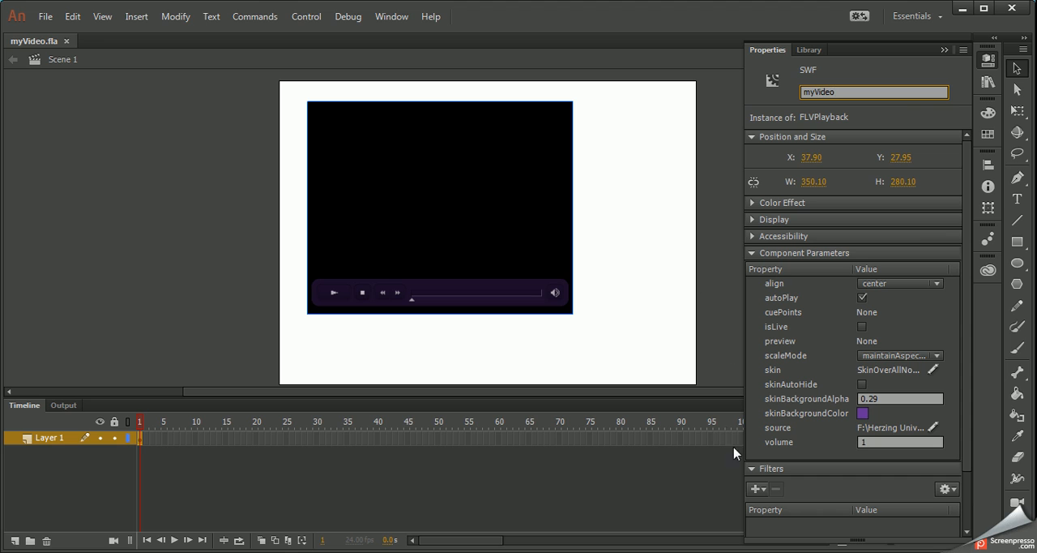
mouse_move(752, 438)
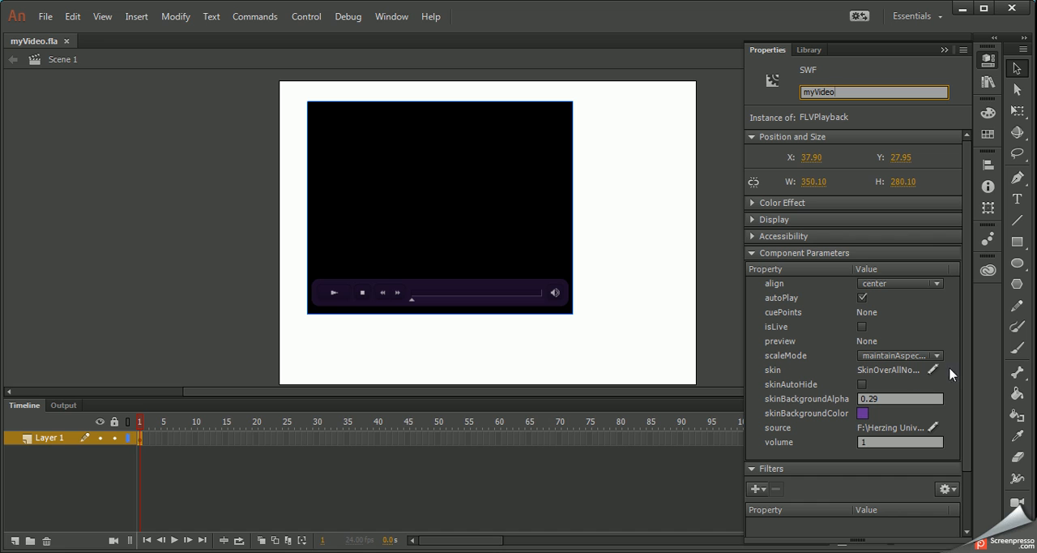
click(932, 371)
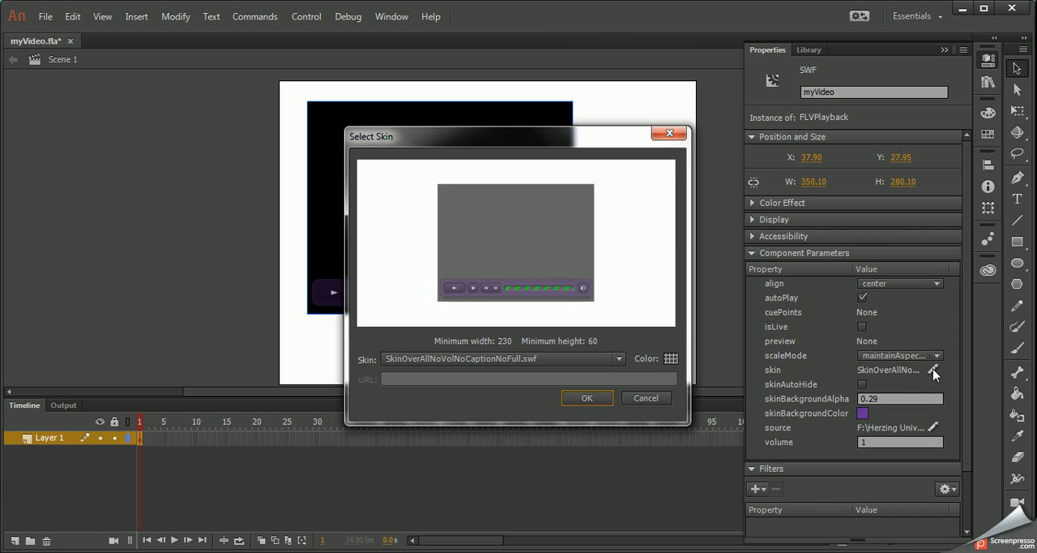
mouse_move(709, 345)
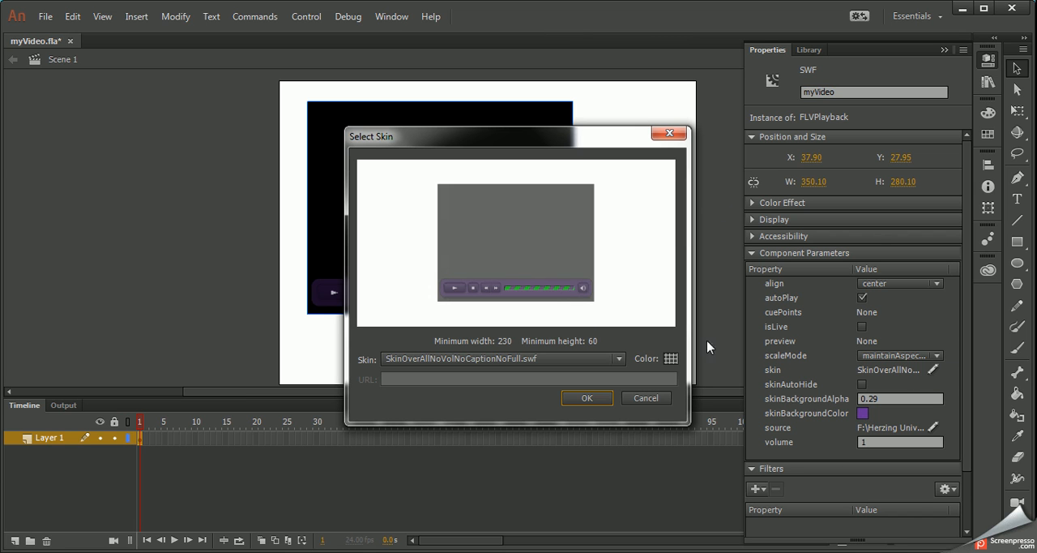
click(586, 398)
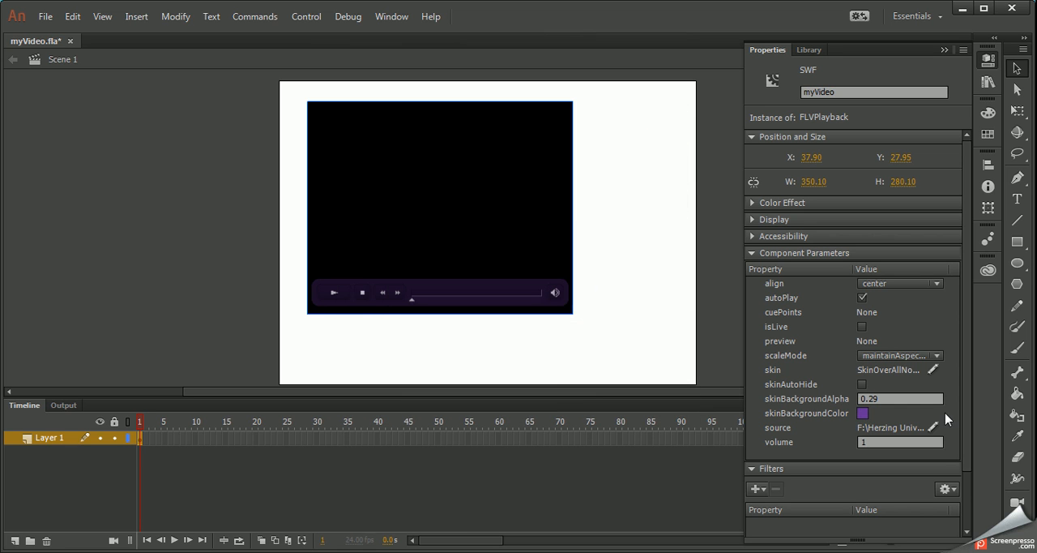
click(934, 427)
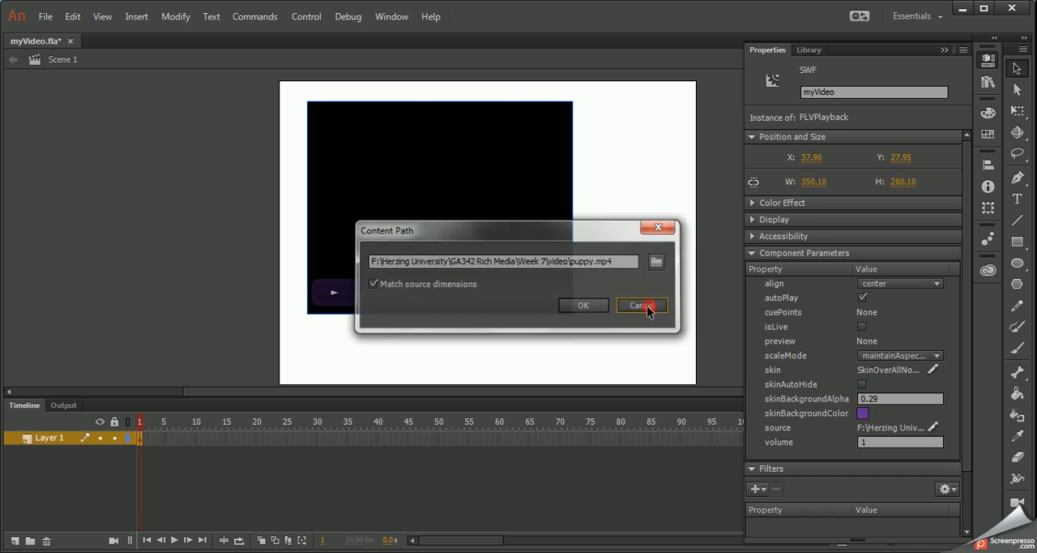
click(641, 305)
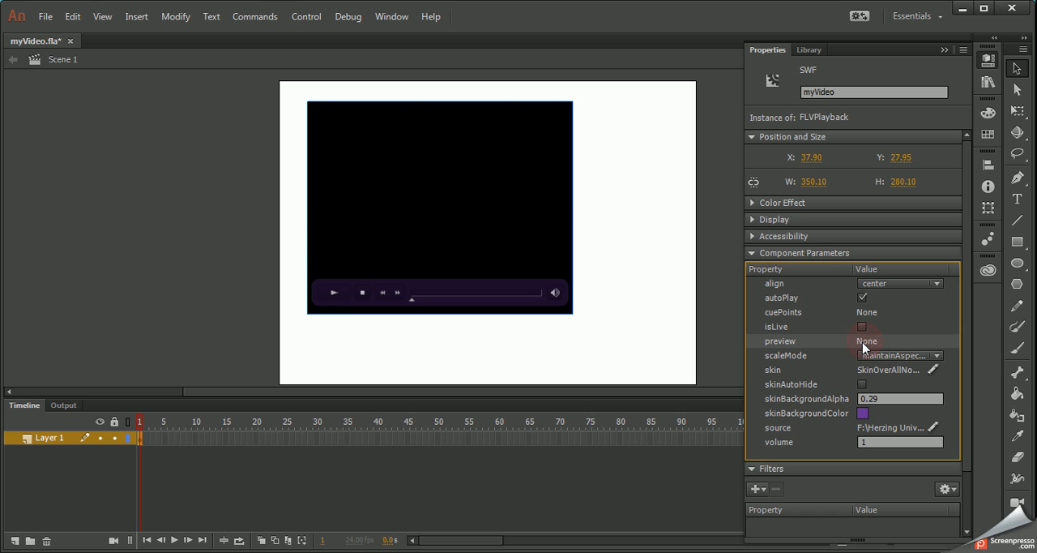
mouse_move(873, 341)
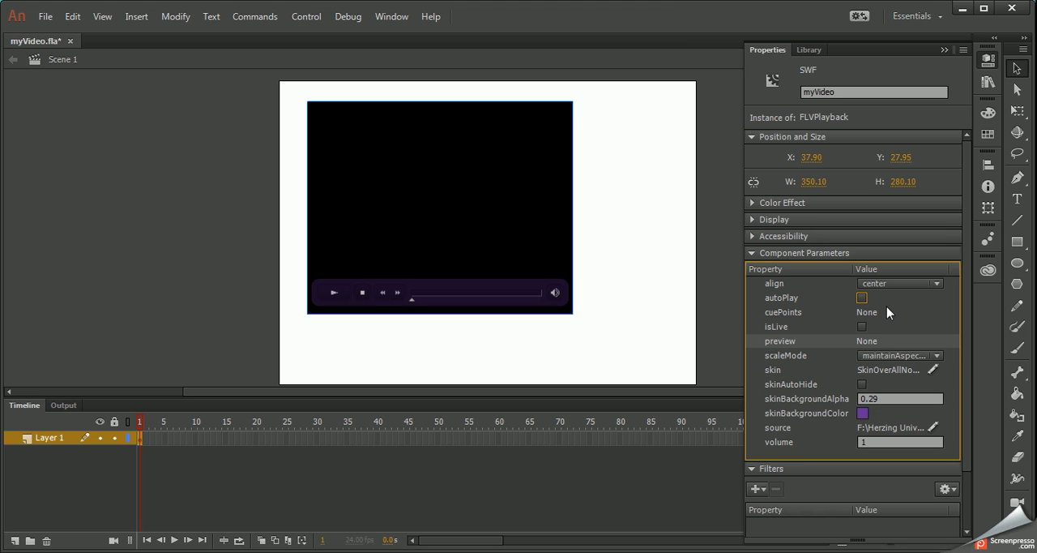
- Review the align and scaleMode options, keeping center alignment and the existing scale mode
click(935, 283)
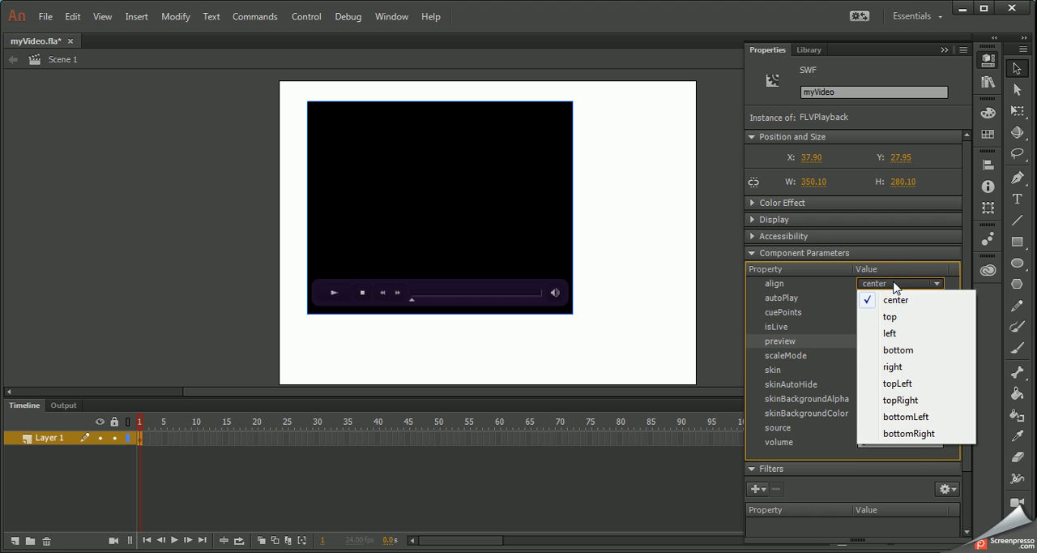
click(895, 300)
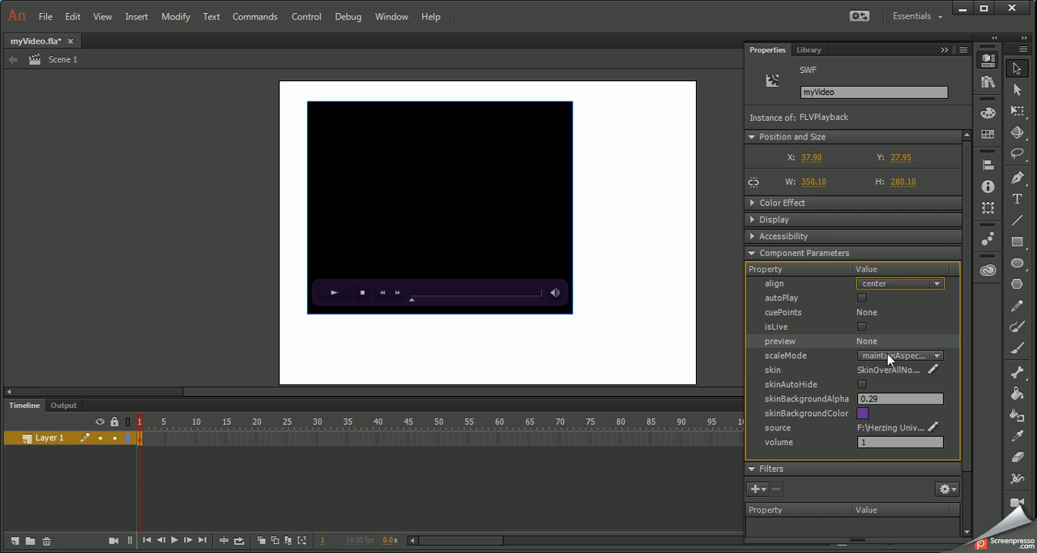
click(900, 356)
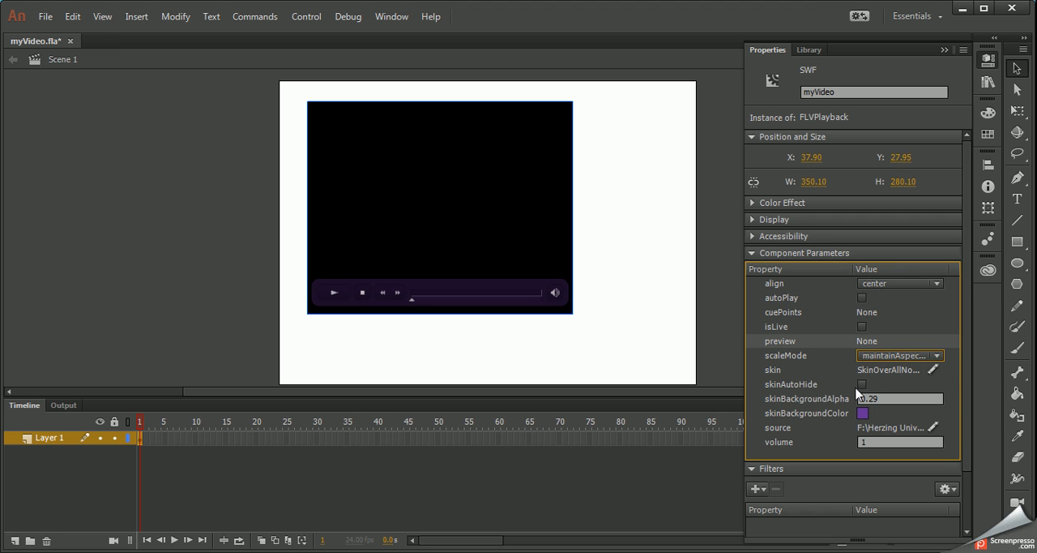
click(862, 384)
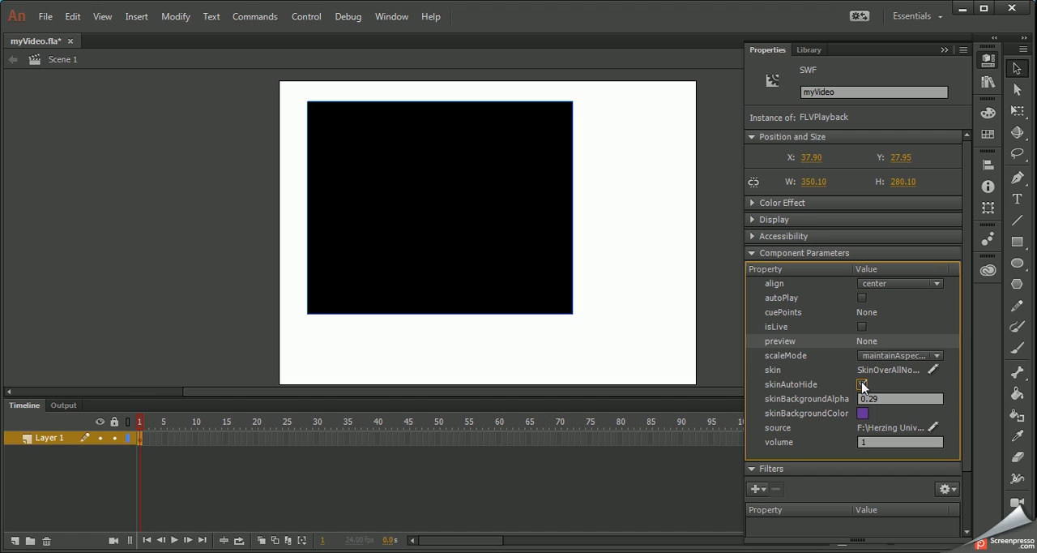
- Enable skinAutoHide and collapse the Properties panel
click(863, 384)
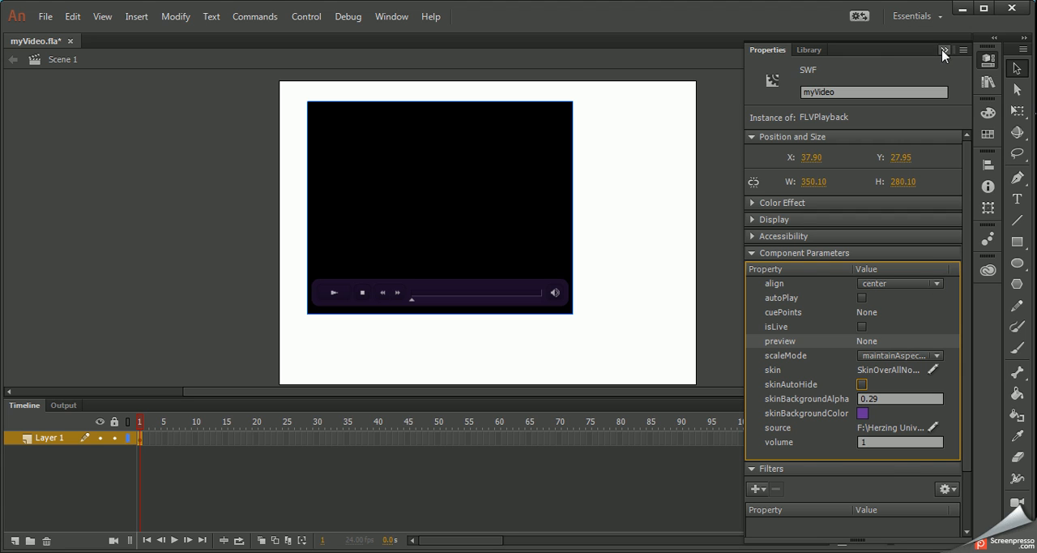
click(941, 50)
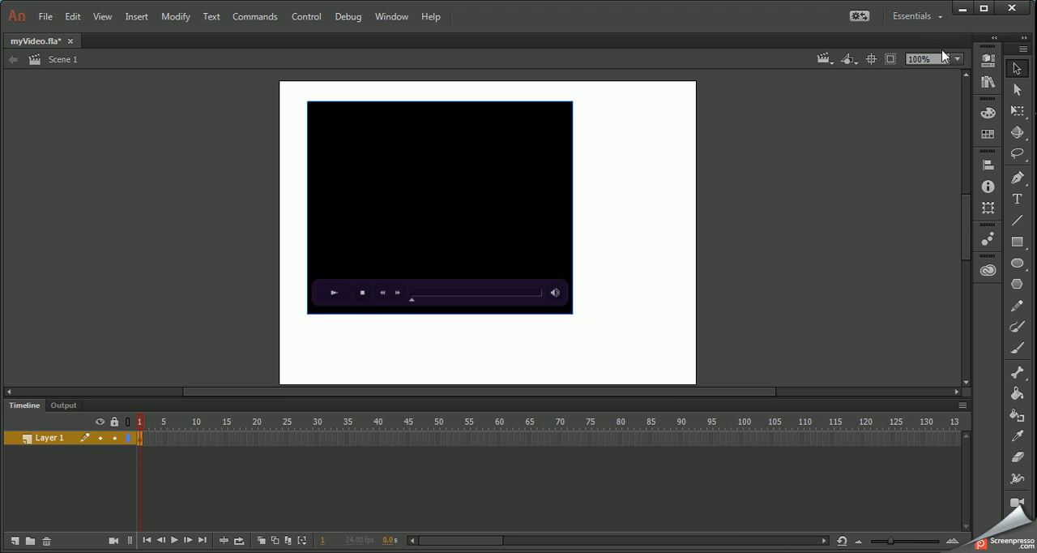